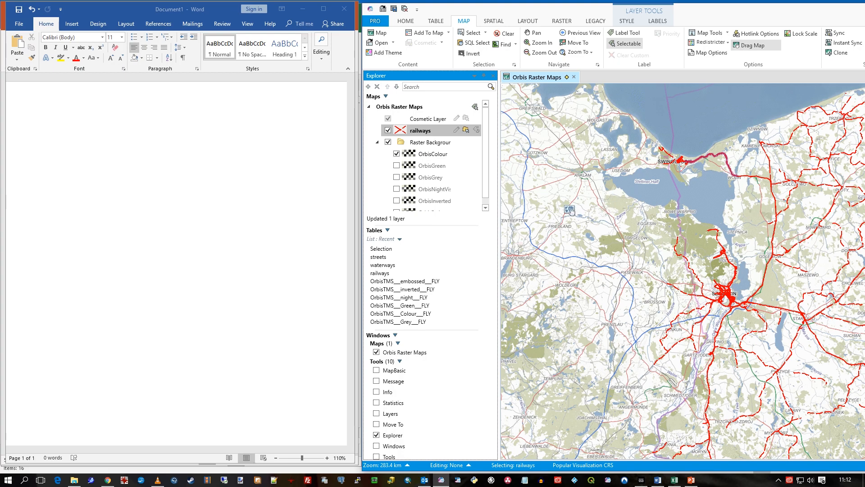
{"action": "mouse_move", "coordinate": [756, 45]}
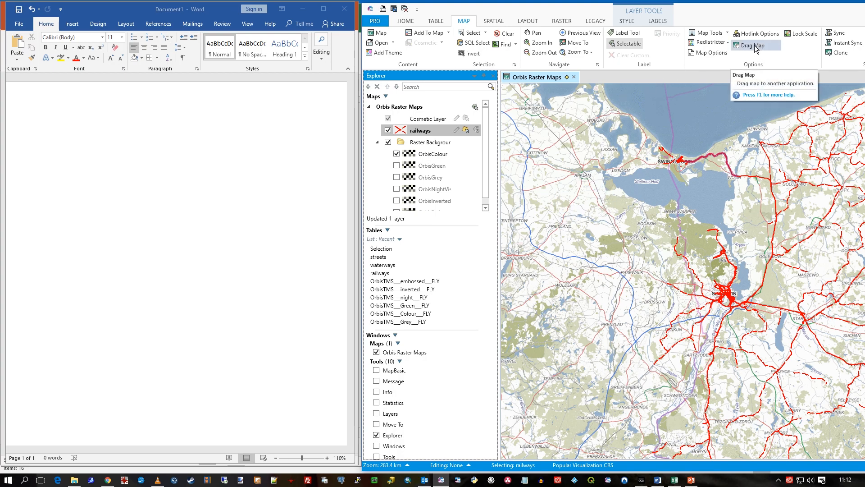
{"action": "mouse_move", "coordinate": [712, 287]}
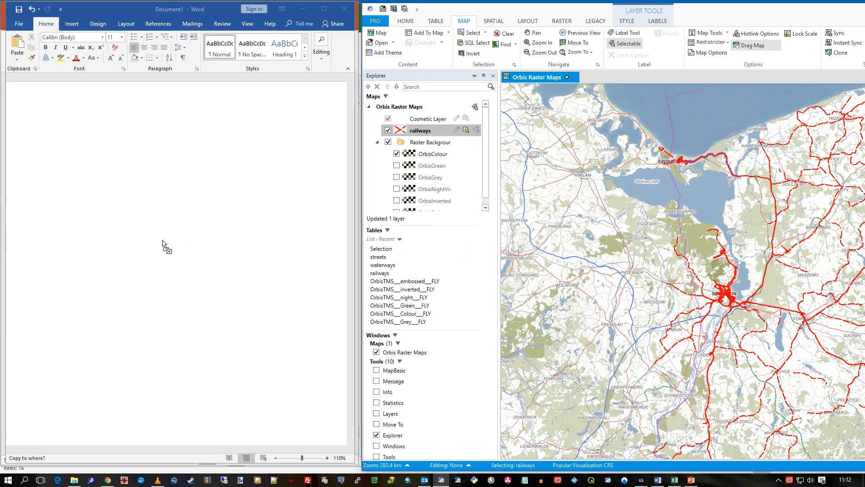
Drop the railway map picture onto the blank Word document
{"action": "left_click", "coordinate": [165, 246]}
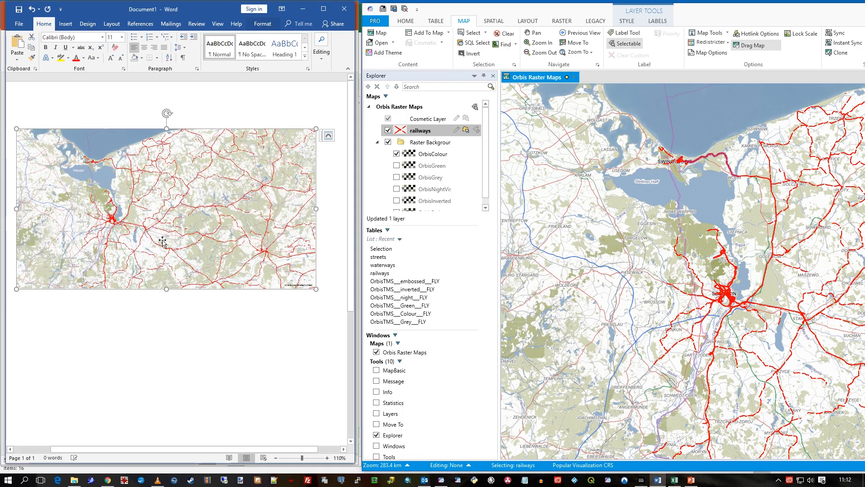
{"action": "mouse_move", "coordinate": [201, 152]}
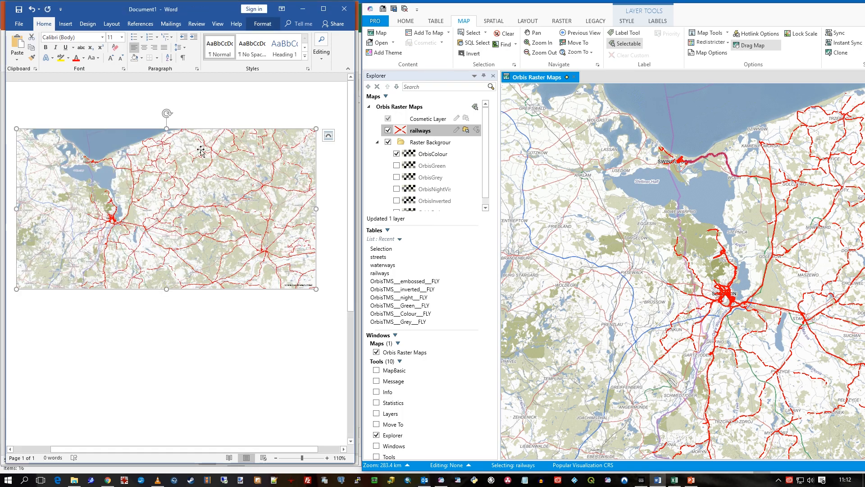
Drag the railway map from MapInfo and drop it onto the empty PowerPoint slide
{"action": "left_click", "coordinate": [678, 479]}
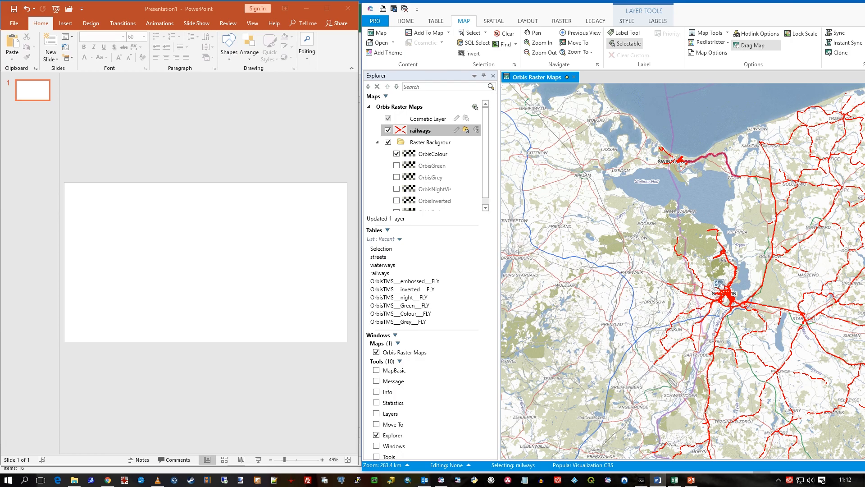
{"action": "mouse_move", "coordinate": [249, 255]}
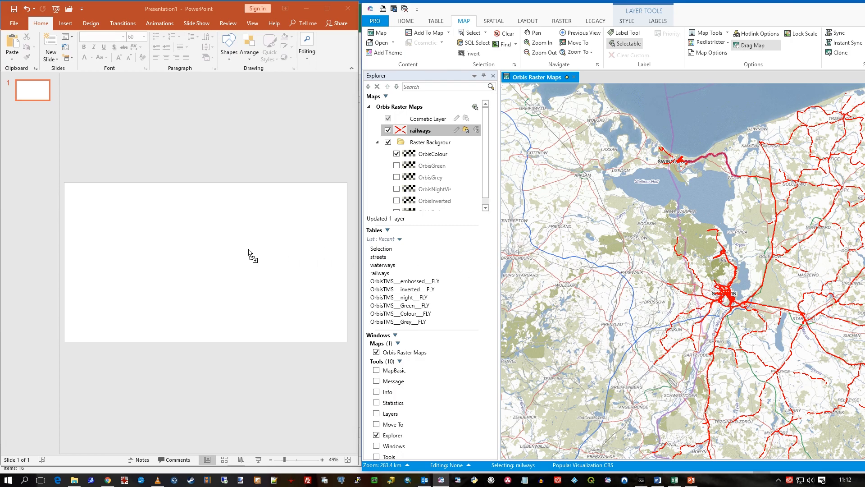
{"action": "mouse_move", "coordinate": [210, 258]}
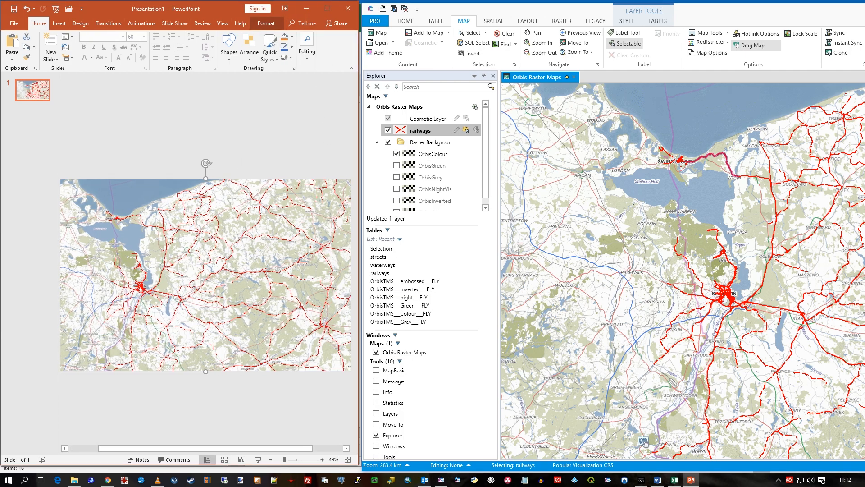
{"action": "left_click", "coordinate": [656, 479]}
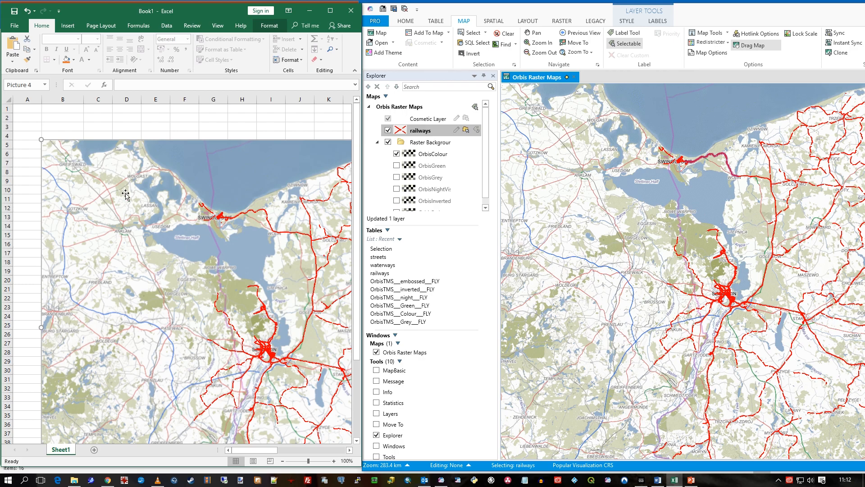
{"action": "mouse_move", "coordinate": [749, 65]}
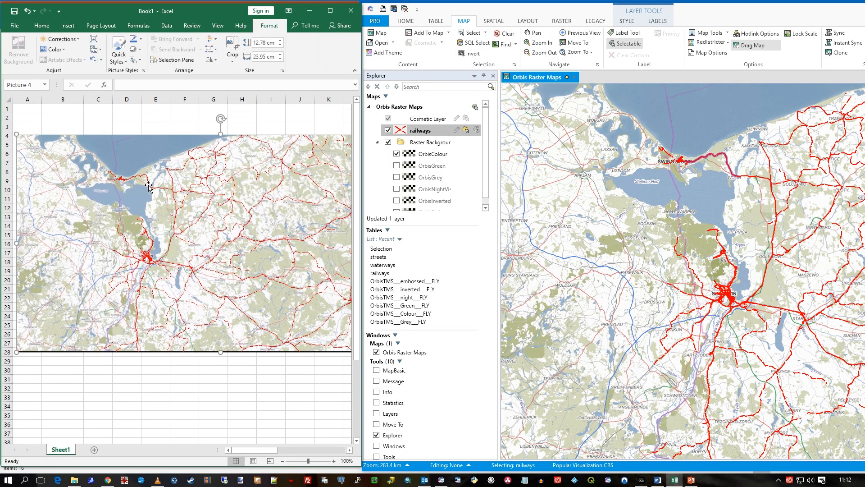
{"action": "mouse_move", "coordinate": [102, 196]}
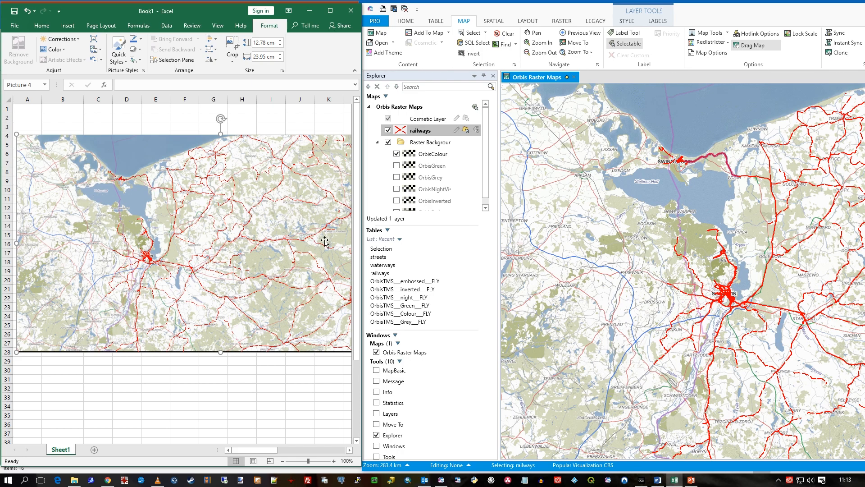
{"action": "mouse_move", "coordinate": [285, 177]}
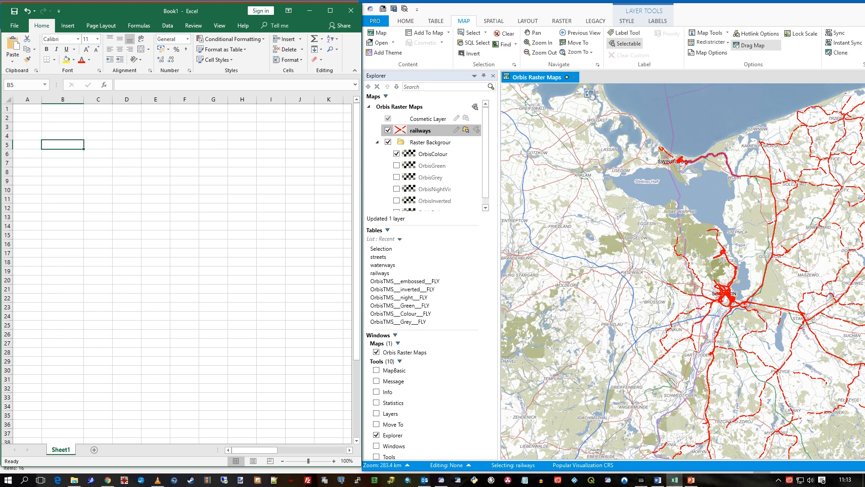
Select the railway line near the top of the map with the Select tool
{"action": "left_click", "coordinate": [479, 32]}
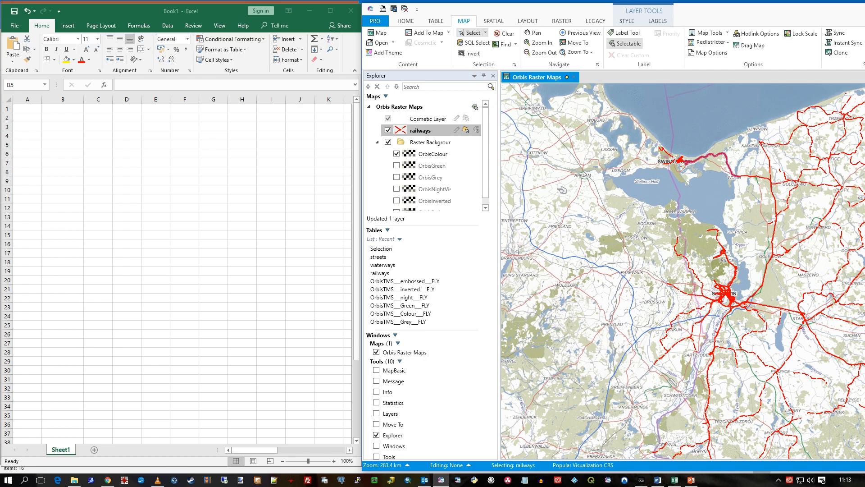
{"action": "mouse_move", "coordinate": [560, 190]}
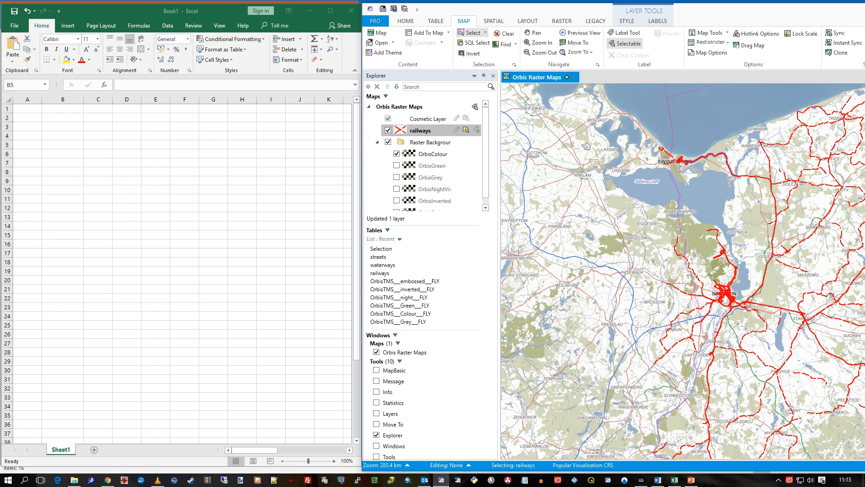
{"action": "left_click", "coordinate": [435, 21]}
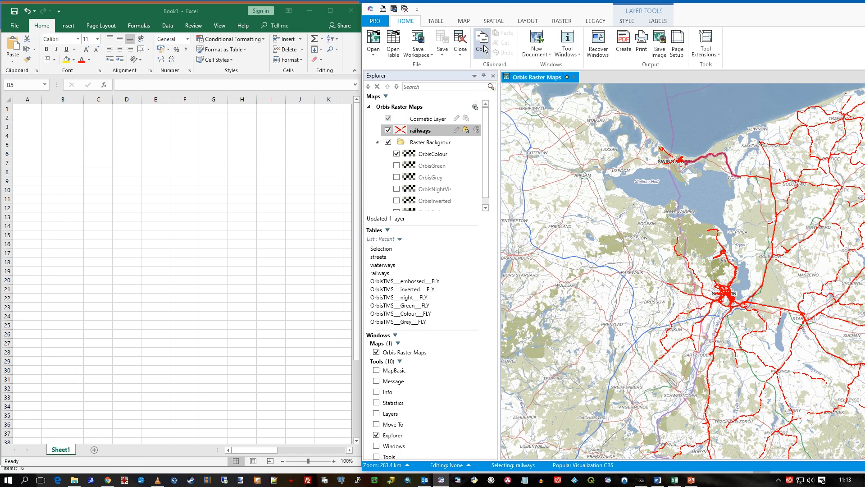
Copy the selected line and paste it into Excel at B2 as plain Text via Paste Special
{"action": "left_click", "coordinate": [63, 144]}
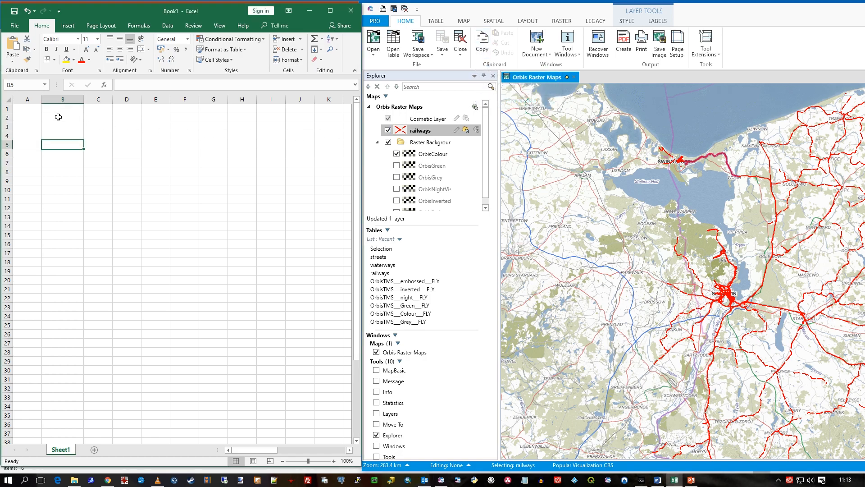
{"action": "left_click", "coordinate": [62, 117]}
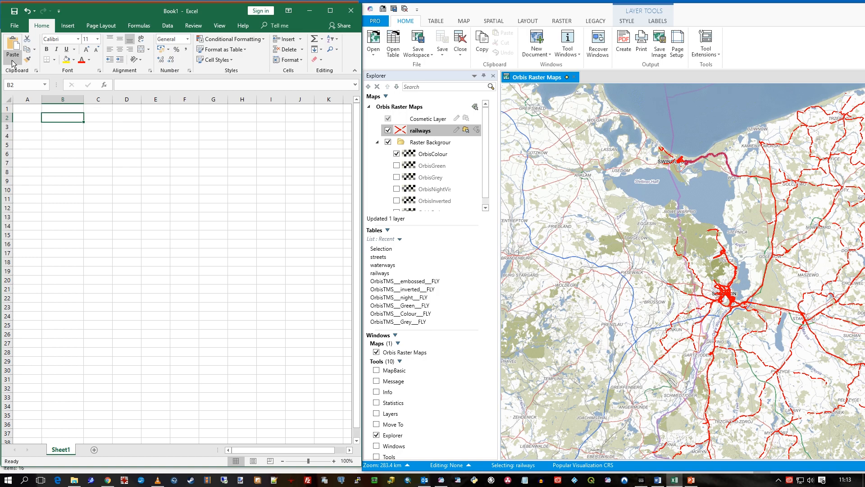
{"action": "left_click", "coordinate": [11, 47]}
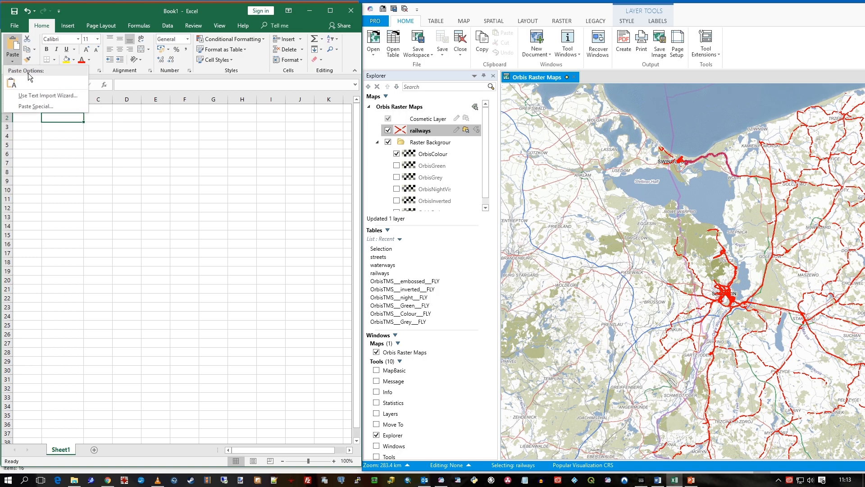
{"action": "left_click", "coordinate": [36, 106]}
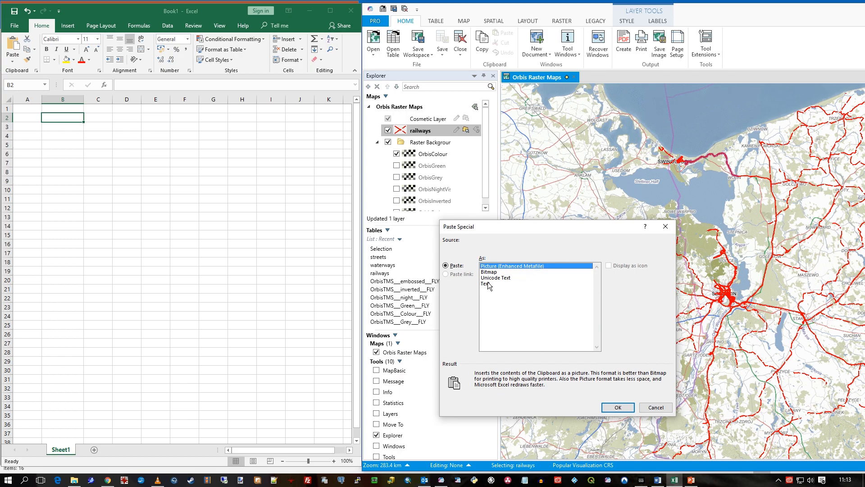
{"action": "left_click", "coordinate": [486, 283]}
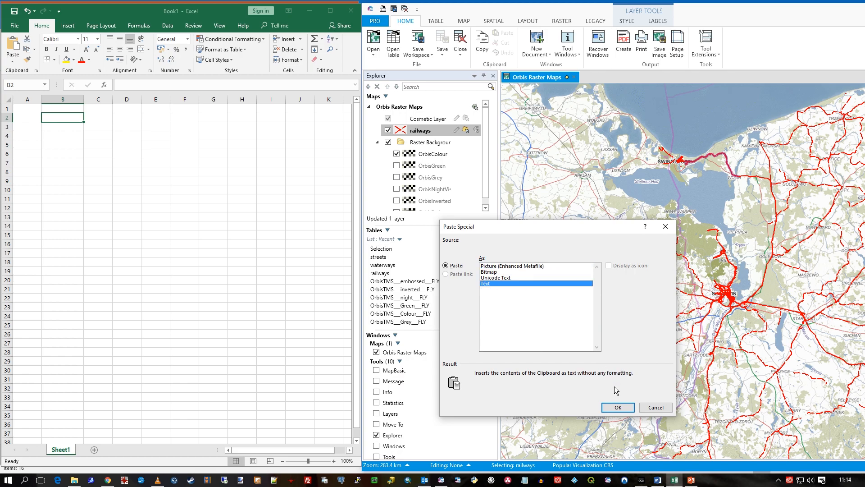
{"action": "left_click", "coordinate": [617, 408]}
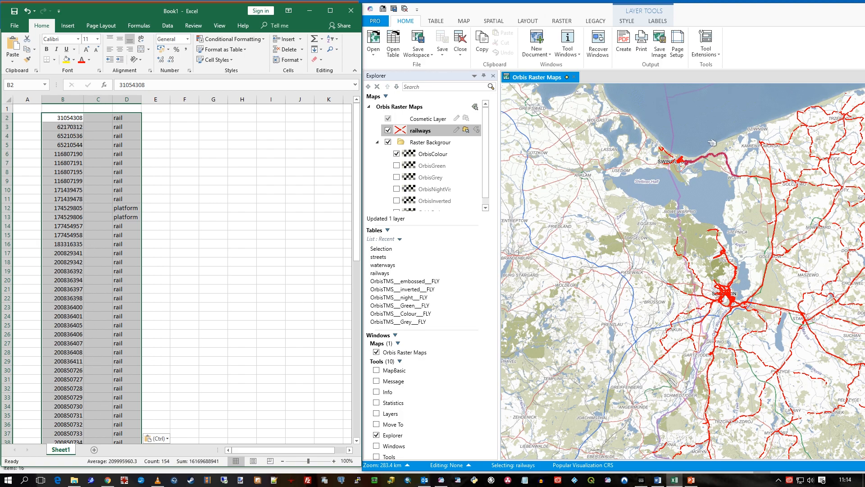
{"action": "mouse_move", "coordinate": [185, 118]}
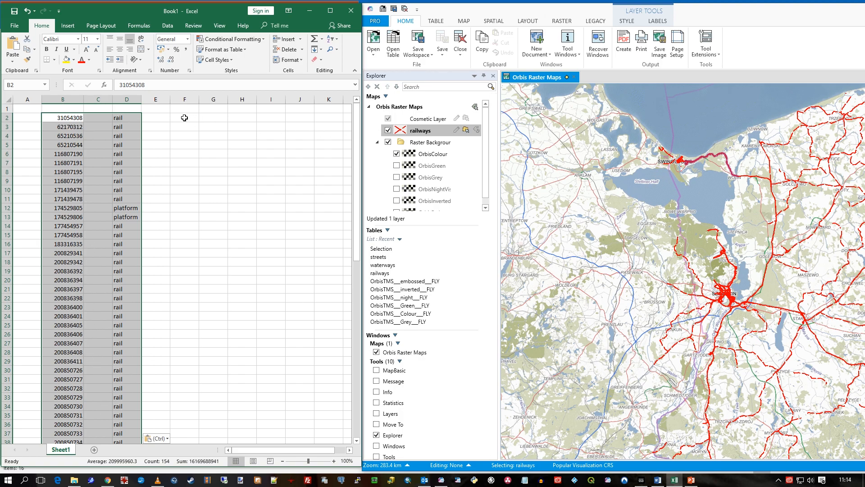
Paste the selected railway line into Excel at F2 as a Bitmap picture
{"action": "left_click", "coordinate": [184, 117]}
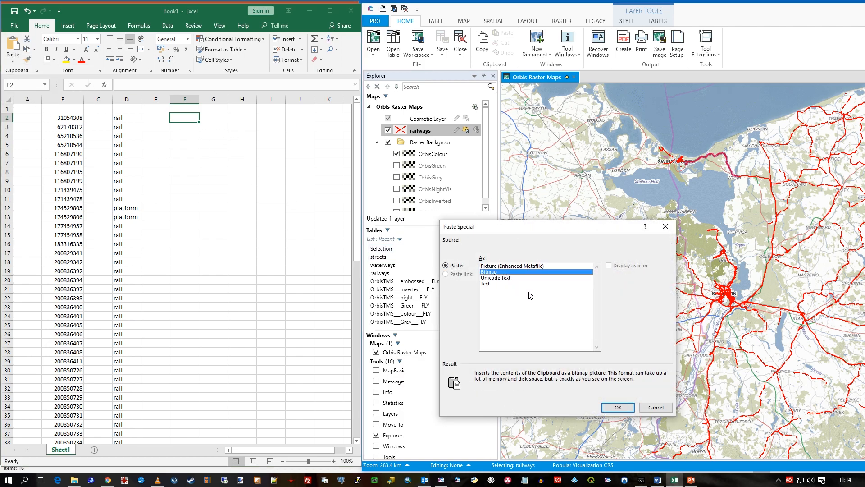
{"action": "left_click", "coordinate": [617, 408]}
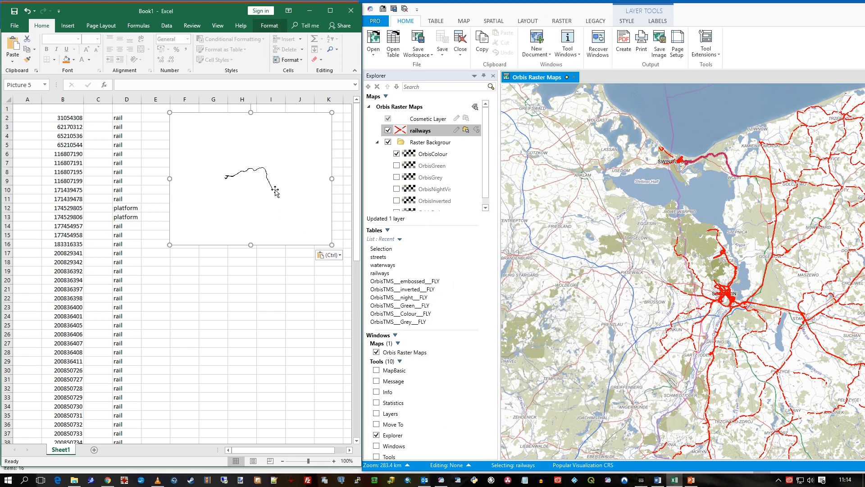
{"action": "mouse_move", "coordinate": [311, 312]}
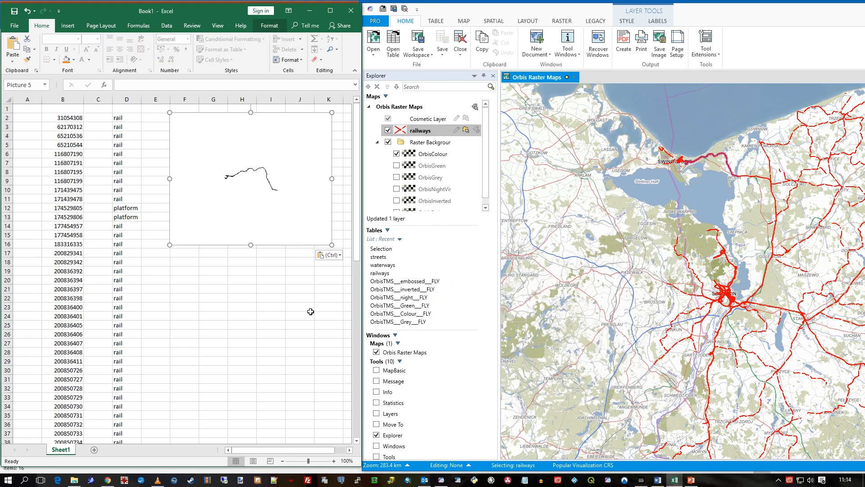